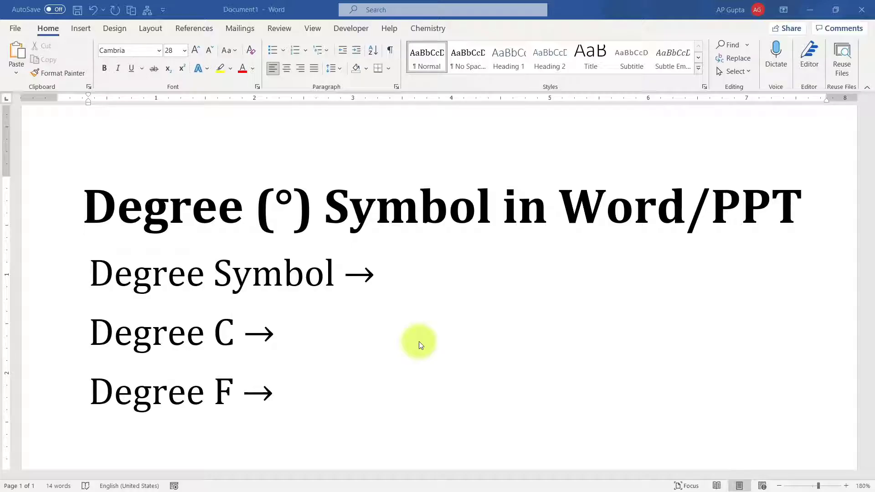
- Type \deg after the Degree Symbol arrow, then \degc and \degf after the Degree C arrow
click(383, 273)
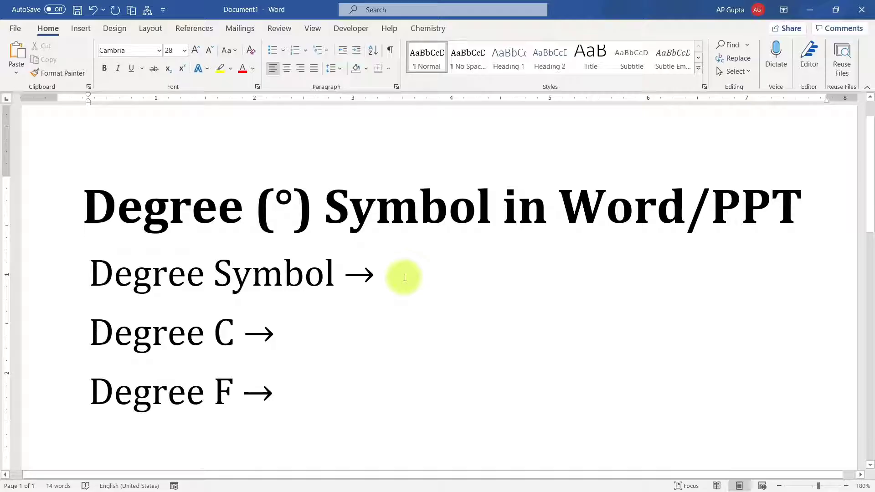
text(\deg)
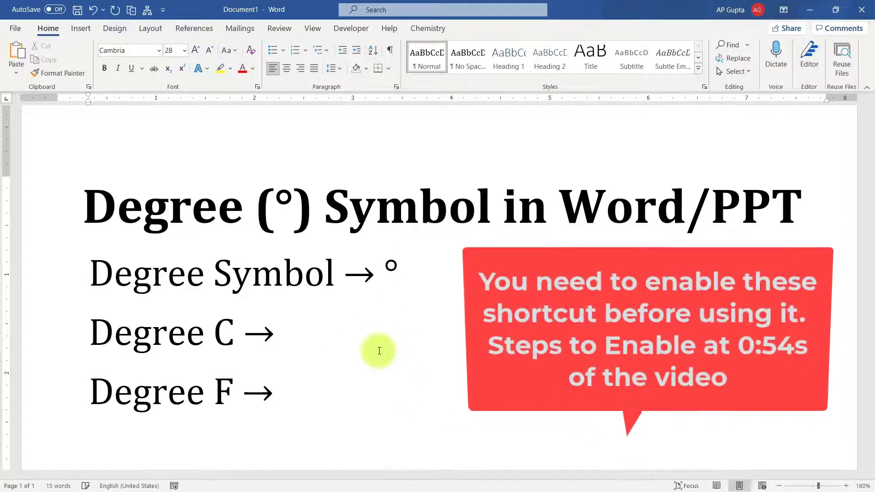
click(285, 332)
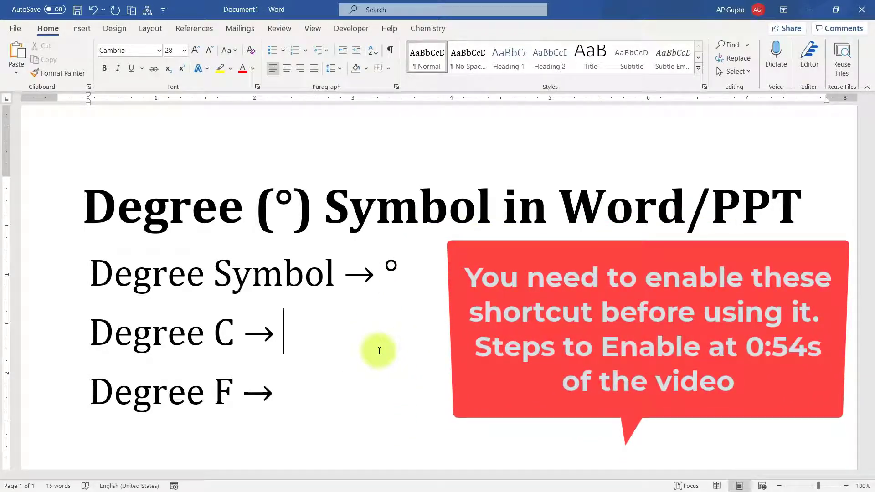
text(\degc)
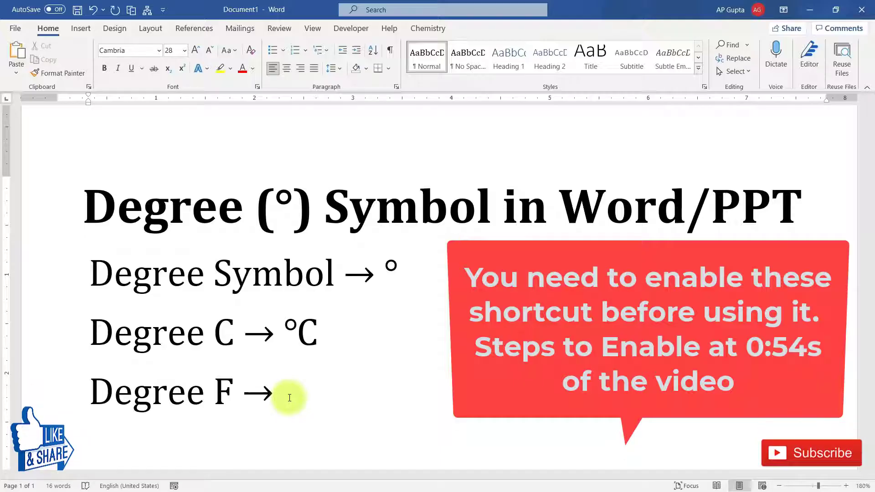
text(\degf)
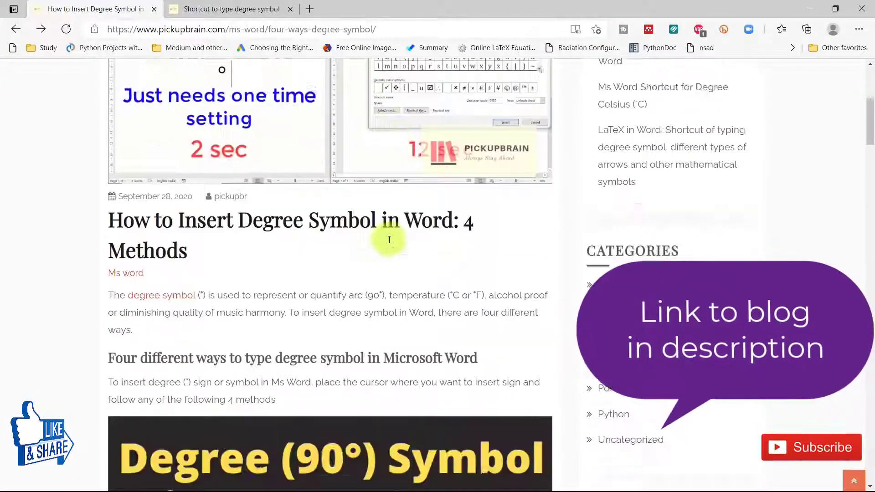
scroll(down, 3)
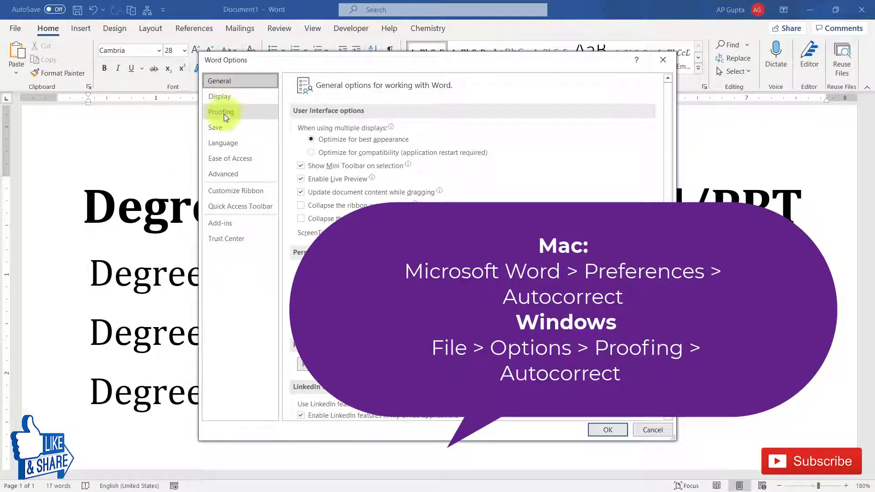
- Open AutoCorrect Options from the Proofing section of Word Options
click(221, 112)
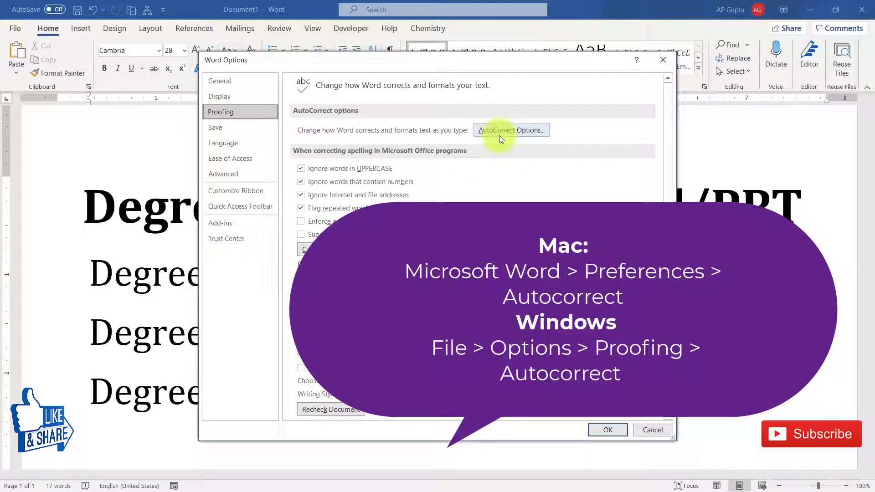
click(510, 130)
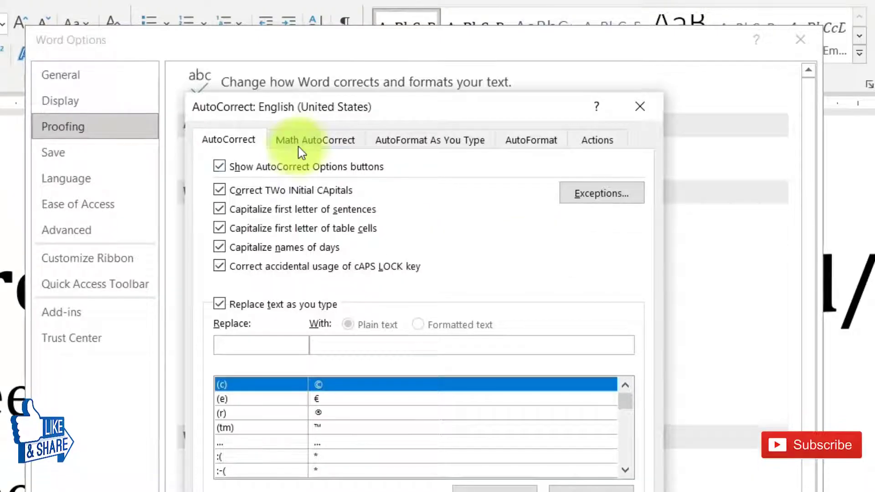
- Enable 'Use Math AutoCorrect rules outside of math regions' on the Math AutoCorrect tab
click(315, 139)
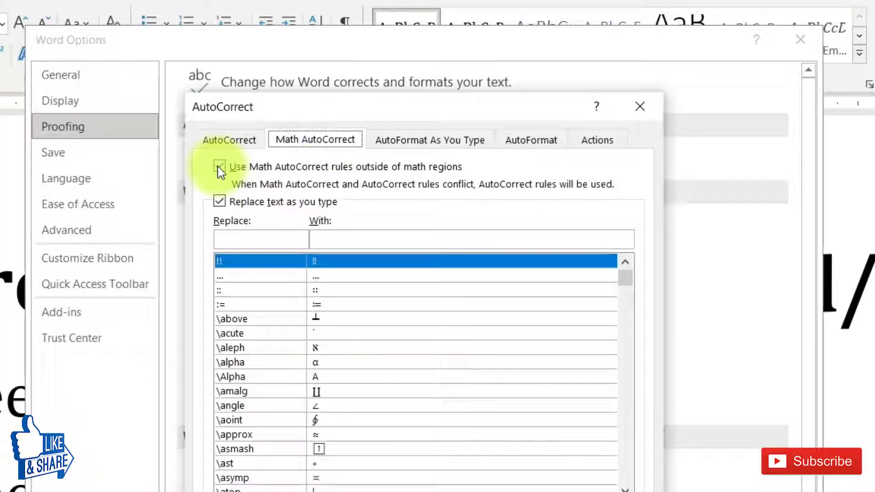
click(219, 166)
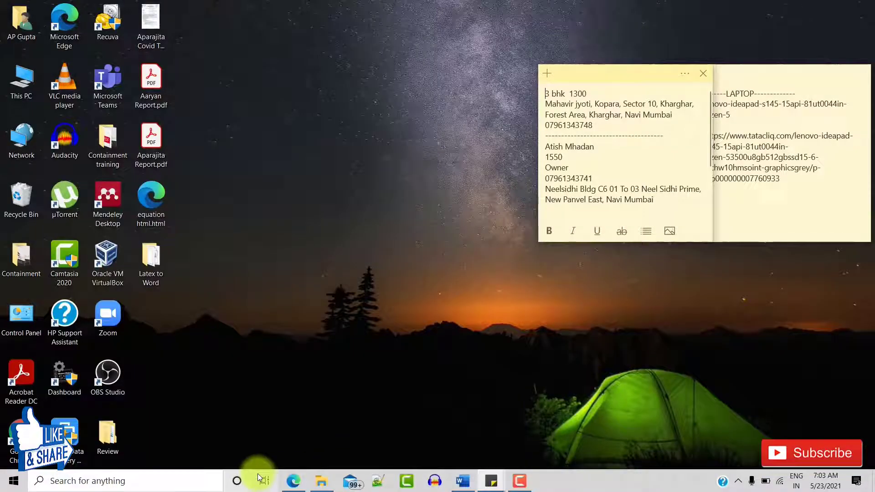
- Return to the Edge article 'Shortcut to type degree symbol in Word'
click(292, 481)
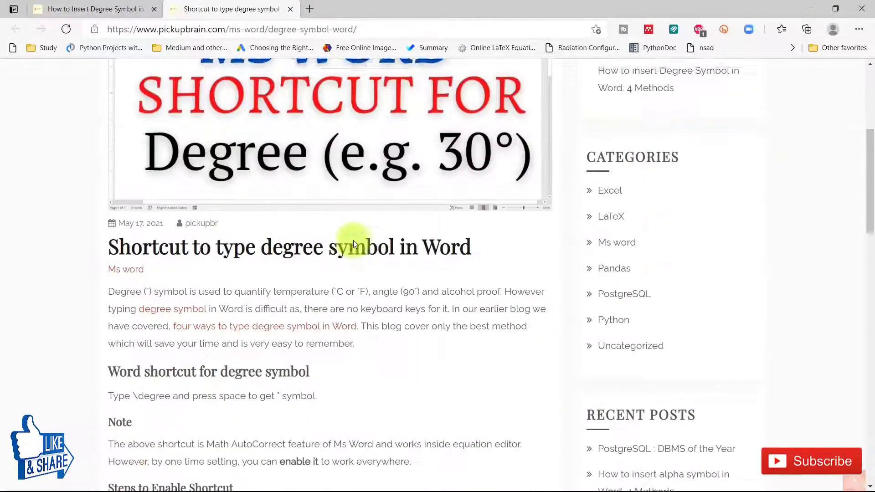